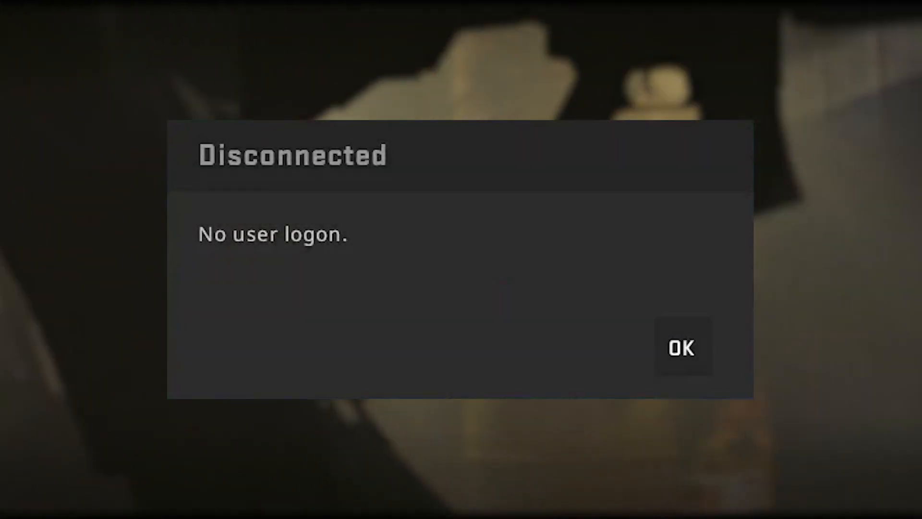
- Dismiss the 'Disconnected – No user logon.' message in CS:GO with OK
{"action": "left_click", "coordinate": [682, 349]}
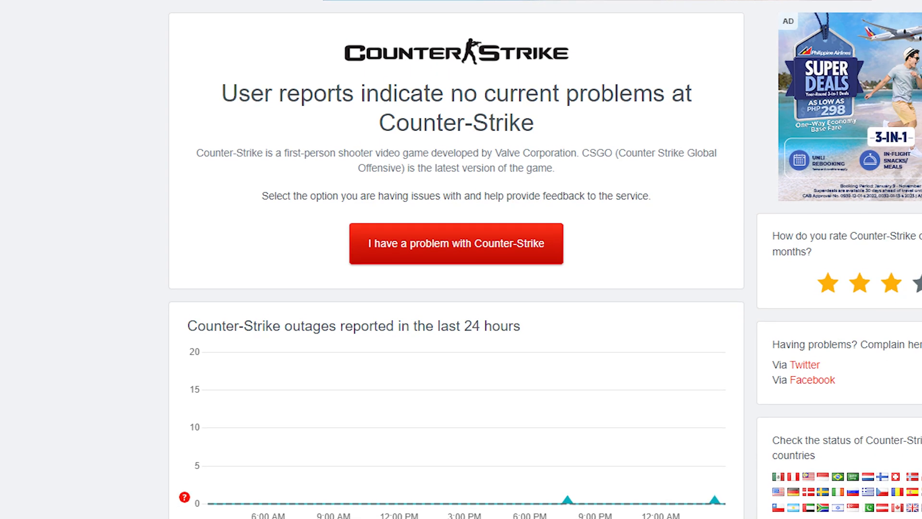
- Scroll the Downdetector Counter-Strike page down to the 24-hour outage chart showing no problems
{"action": "scroll", "scroll_direction": "down", "scroll_amount": 3}
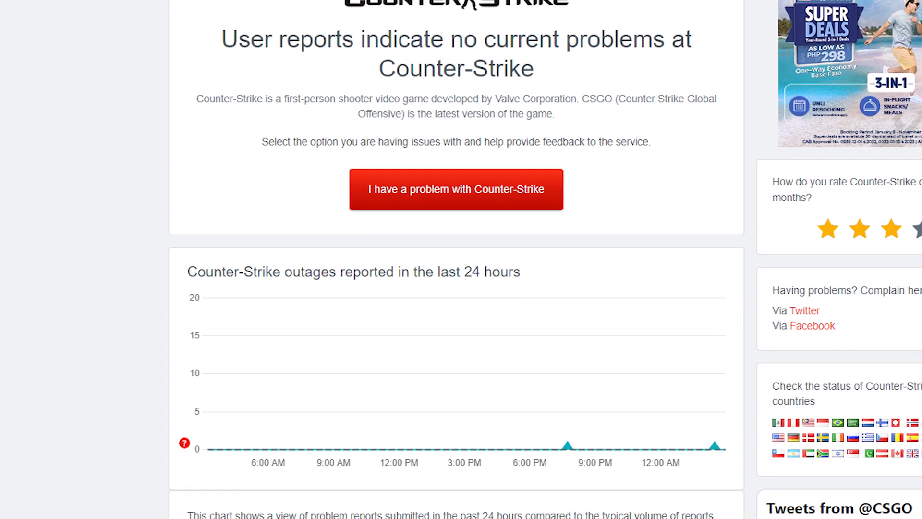
{"action": "scroll", "scroll_direction": "down", "scroll_amount": 3}
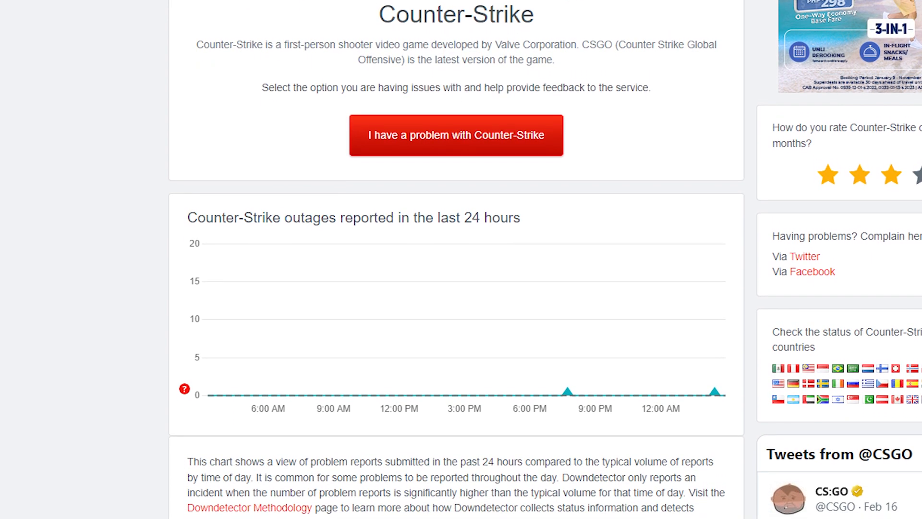
{"action": "scroll", "scroll_direction": "down", "scroll_amount": 3}
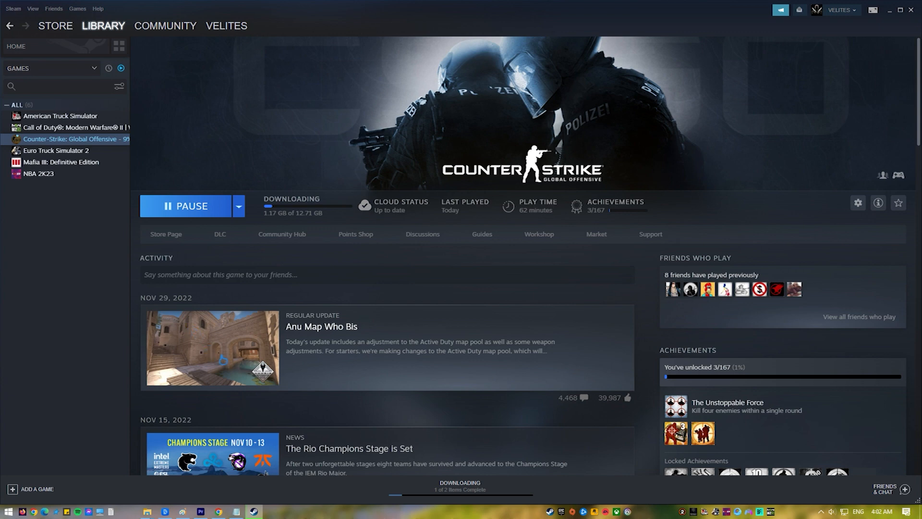
{"action": "mouse_move", "coordinate": [86, 132]}
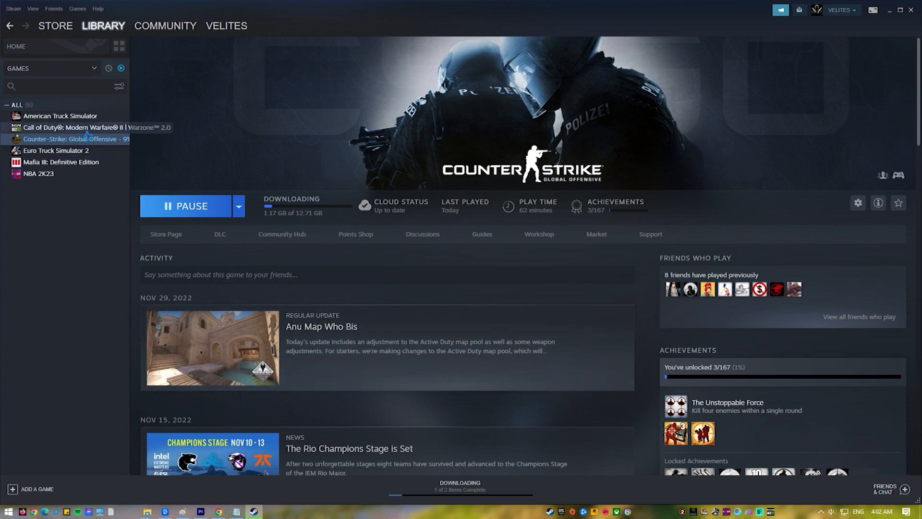
- Start 'Verify integrity of game files' for Counter-Strike: Global Offensive from its Local Files properties
{"action": "right_click", "coordinate": [72, 138]}
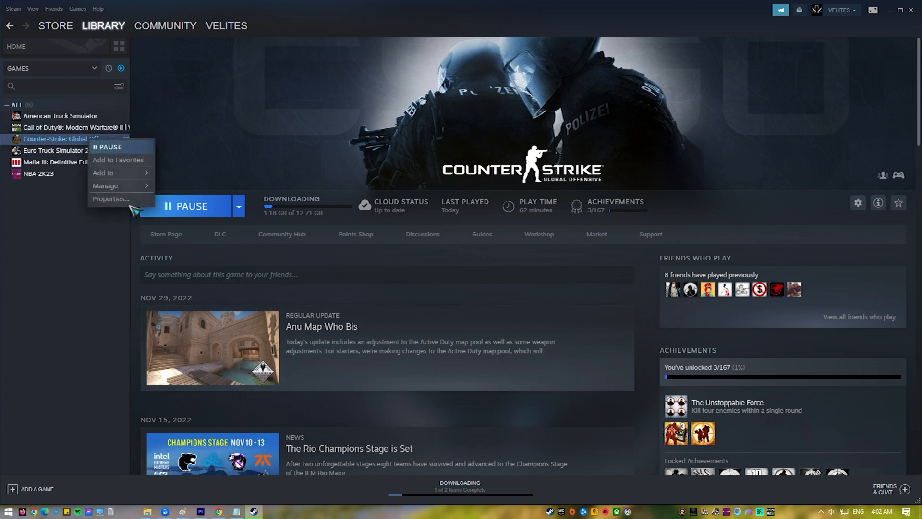
{"action": "left_click", "coordinate": [110, 198]}
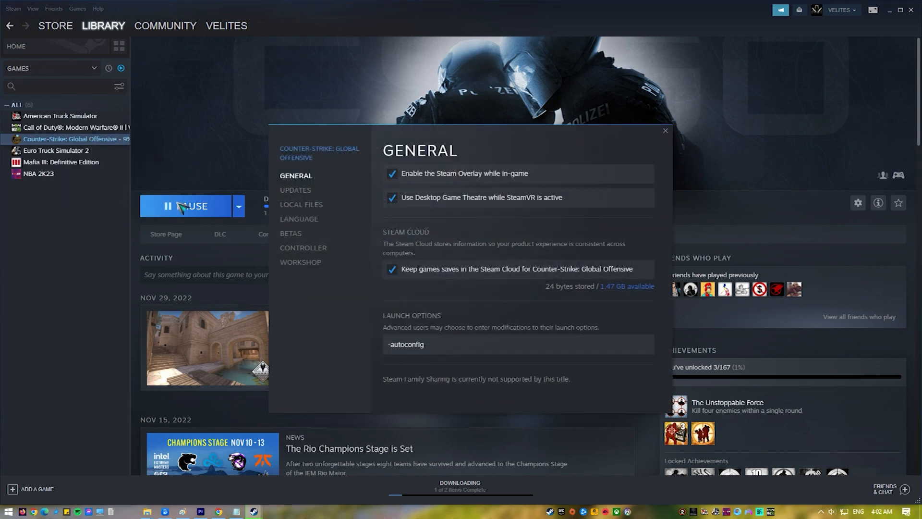
{"action": "left_click", "coordinate": [301, 204]}
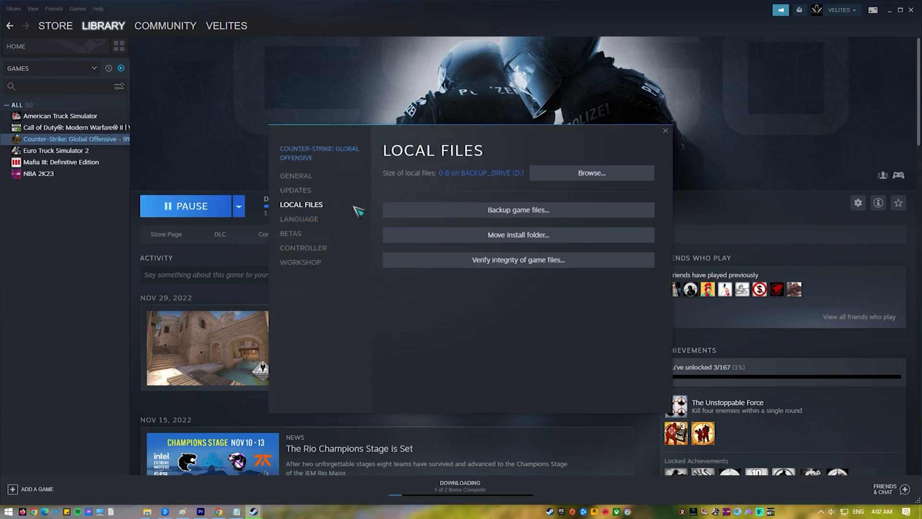
{"action": "left_click", "coordinate": [519, 259]}
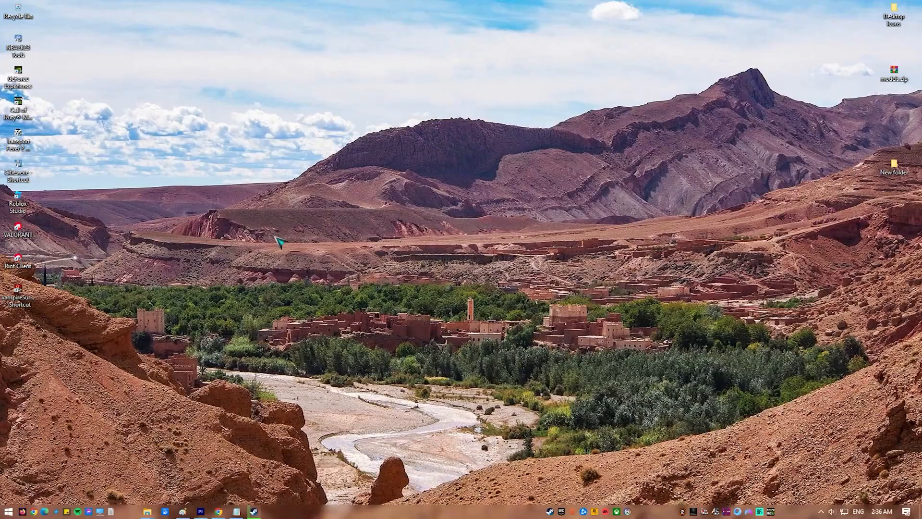
- Search 'firewall' and turn Windows Defender Firewall off for both private and public networks
{"action": "left_click", "coordinate": [7, 511]}
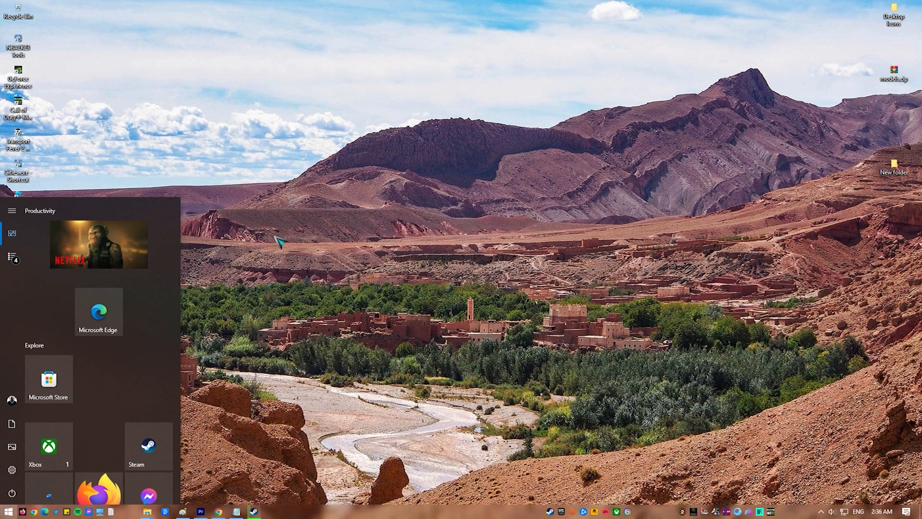
{"action": "type", "text": "firewall"}
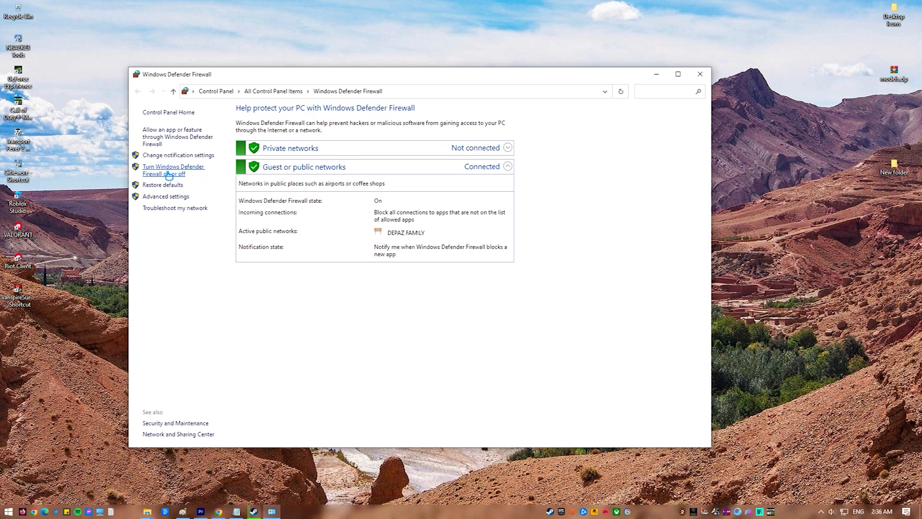
{"action": "left_click", "coordinate": [165, 170]}
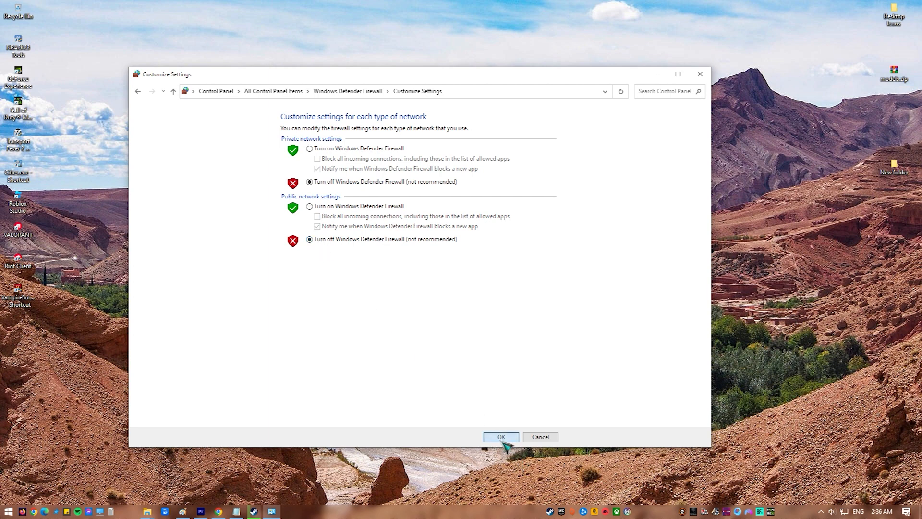
{"action": "left_click", "coordinate": [502, 436]}
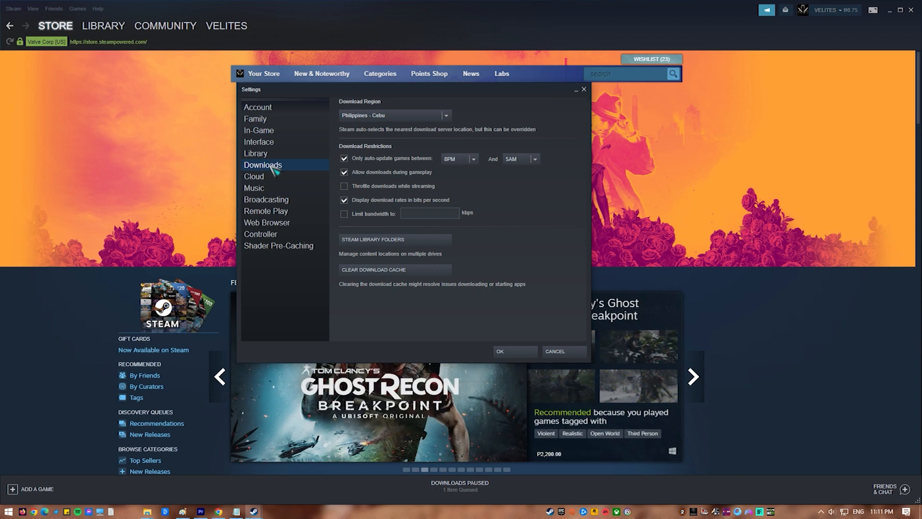
{"action": "mouse_move", "coordinate": [365, 285]}
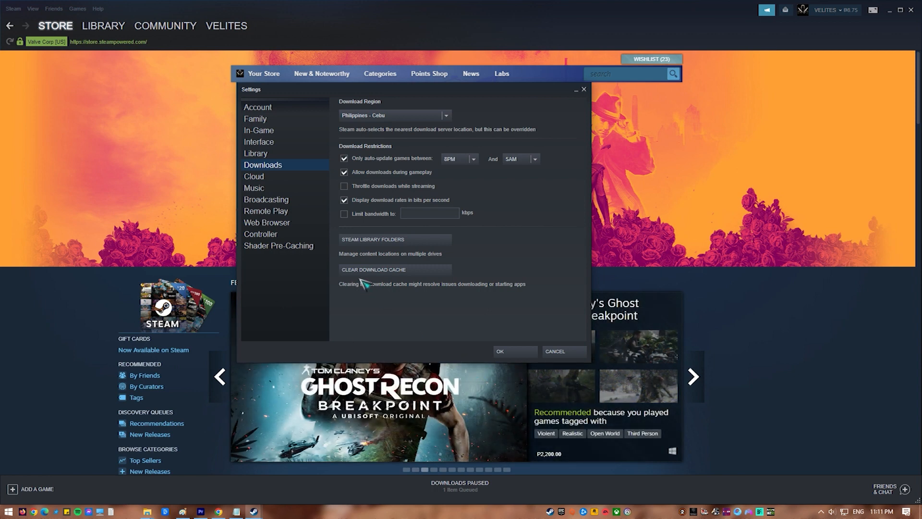
- Request clearing Steam's local download cache from the Downloads settings
{"action": "left_click", "coordinate": [374, 269]}
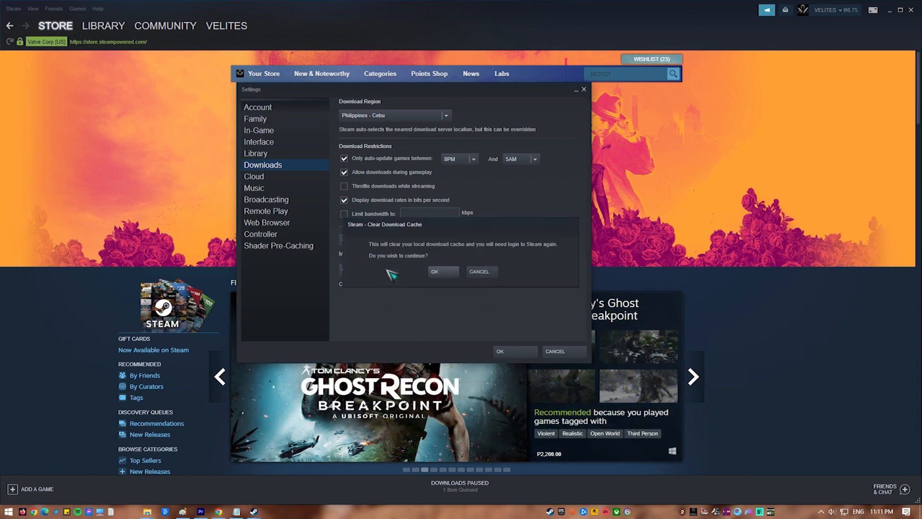
{"action": "mouse_move", "coordinate": [448, 273]}
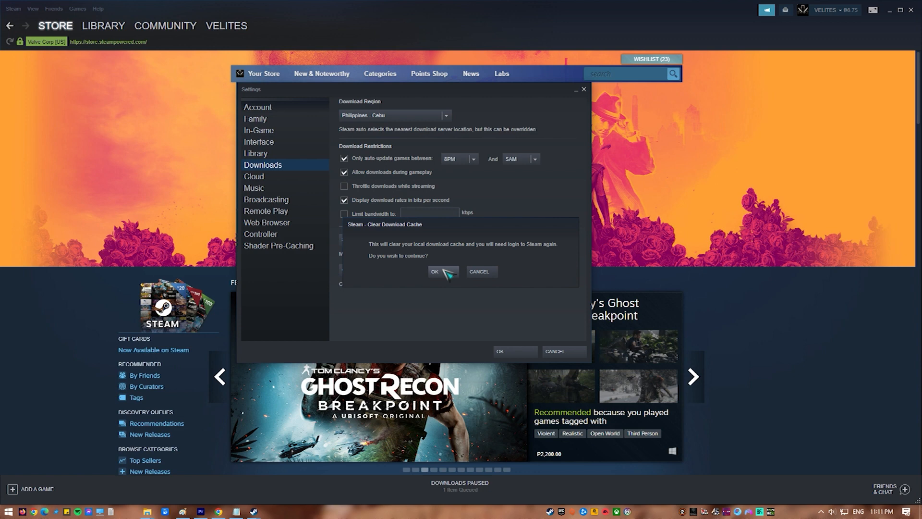